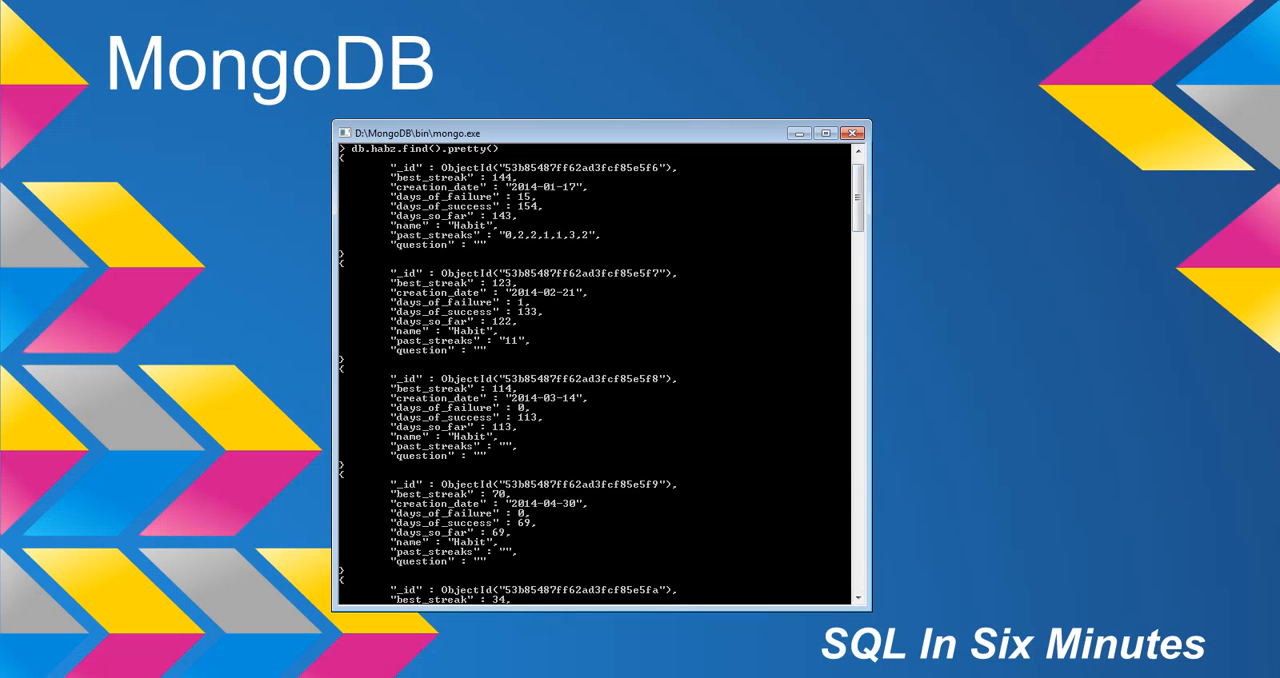
scroll("down", 3)
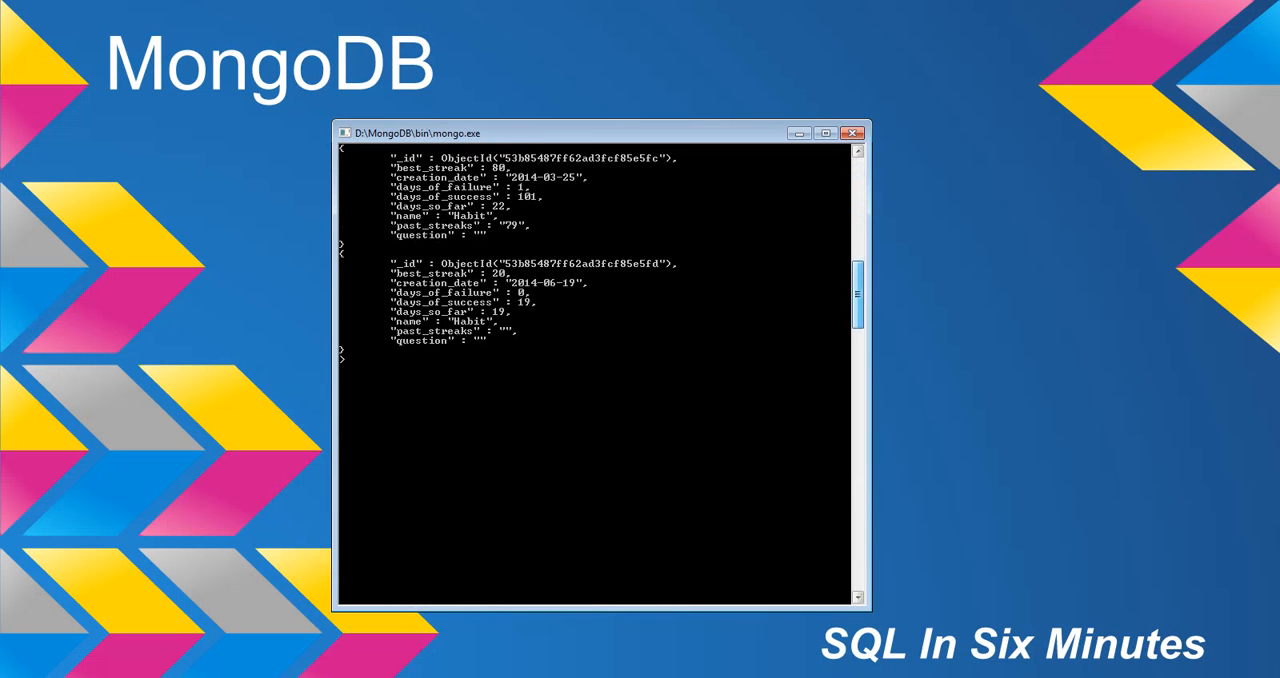
type("db.")
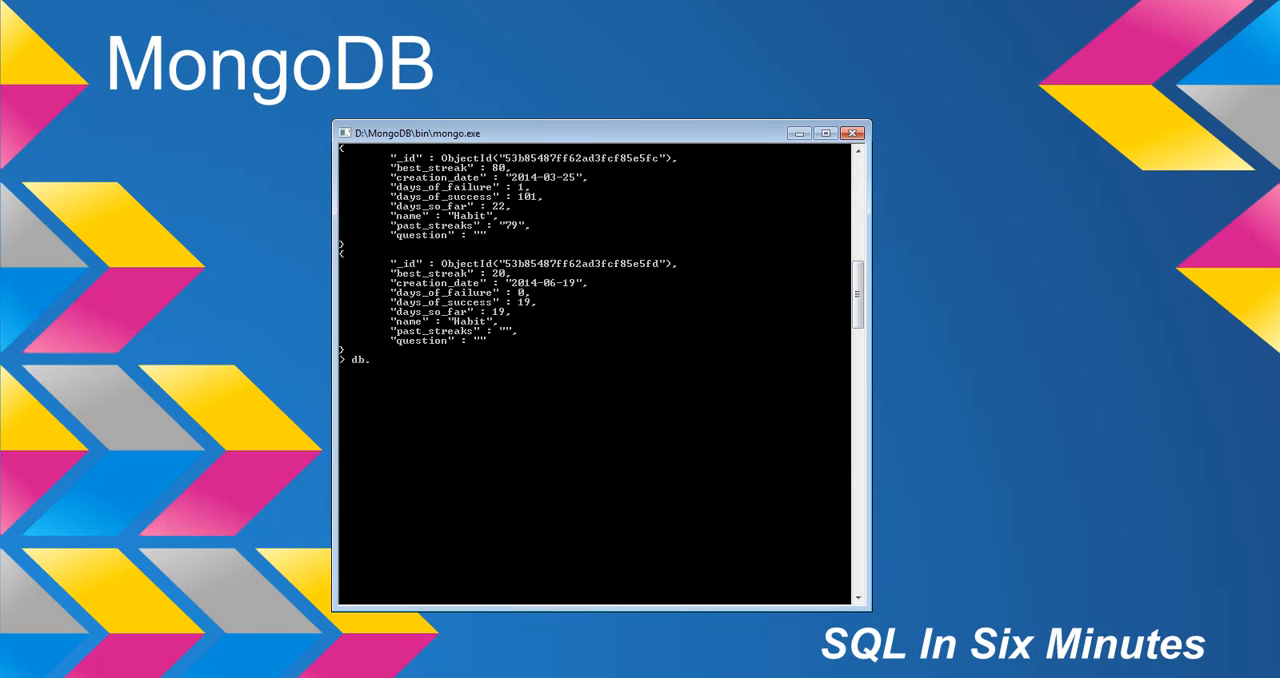
type("habz.update")
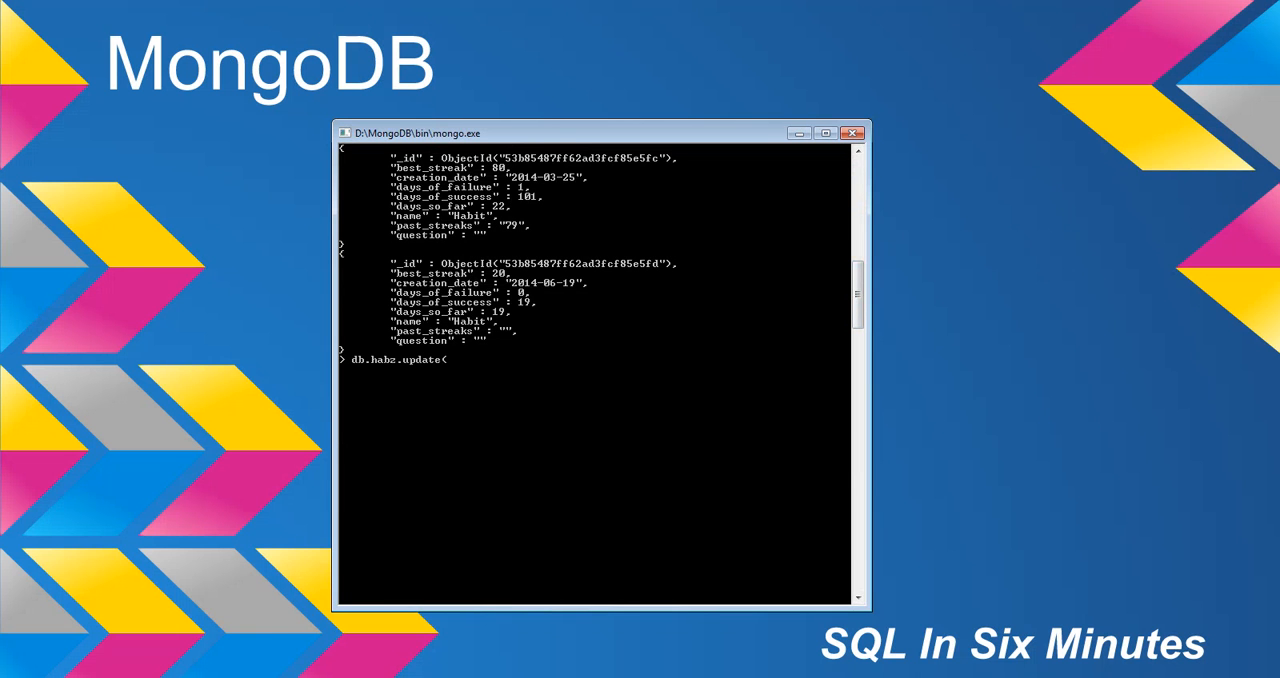
type("({")
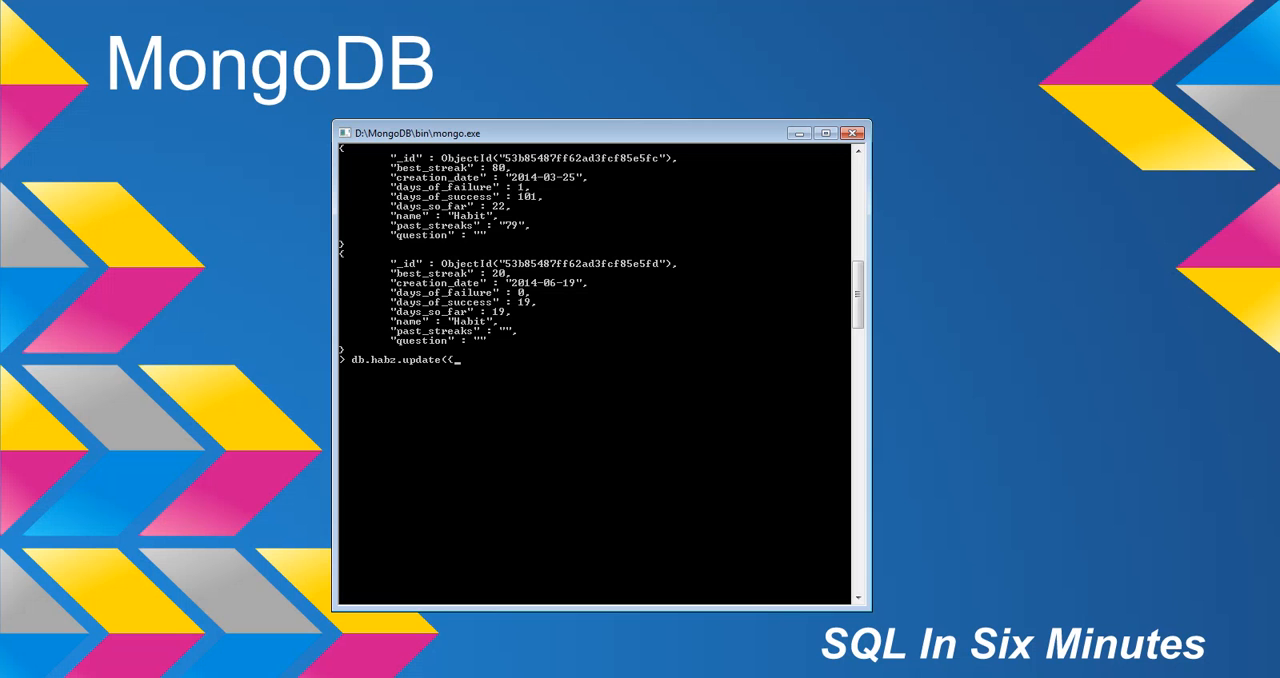
type("b")
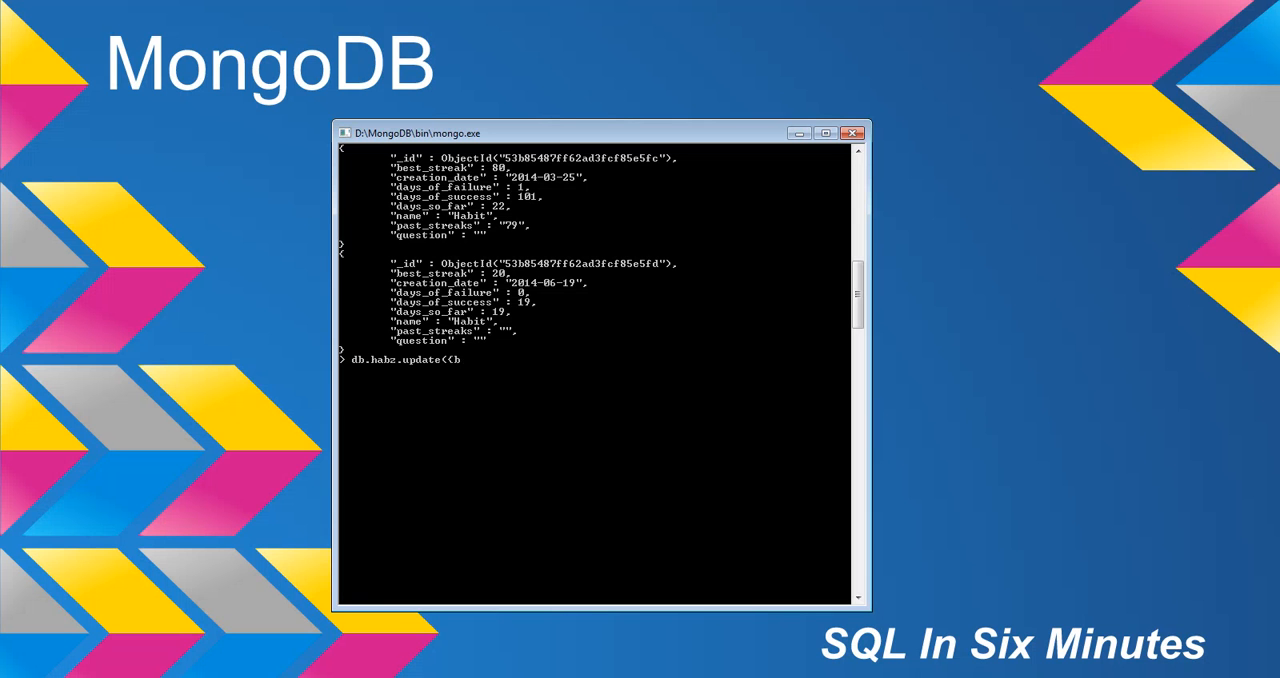
type("est_streak")
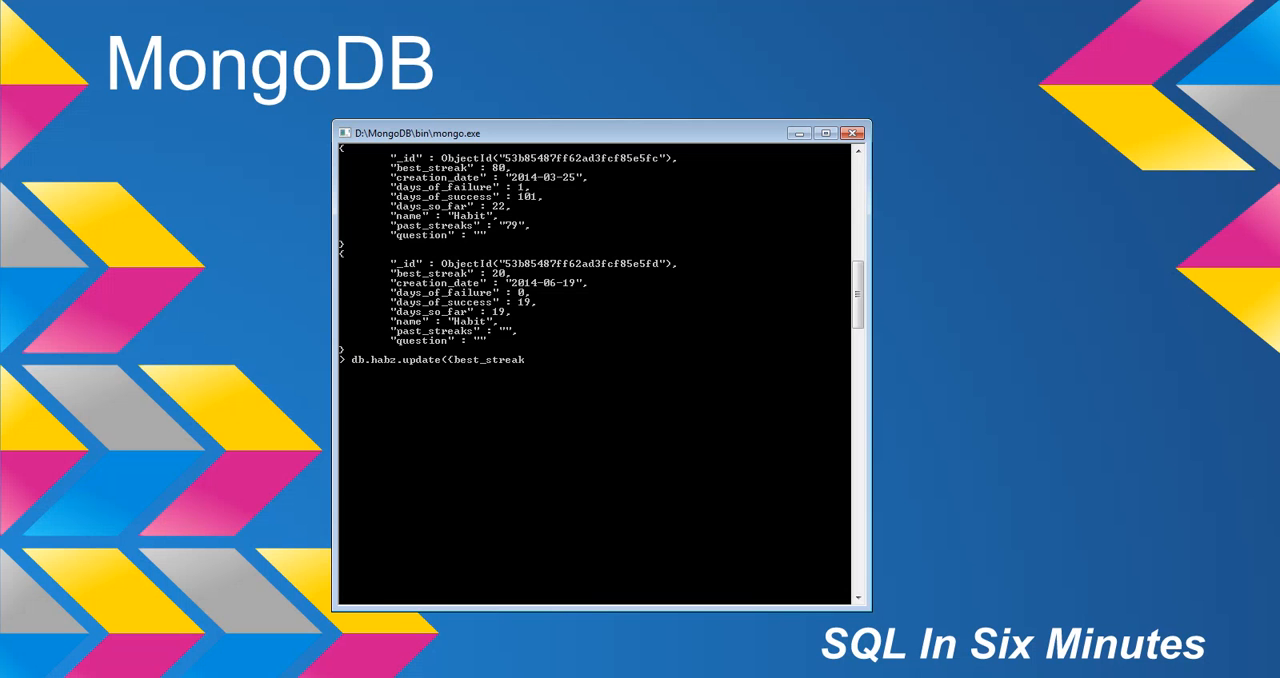
type(": {")
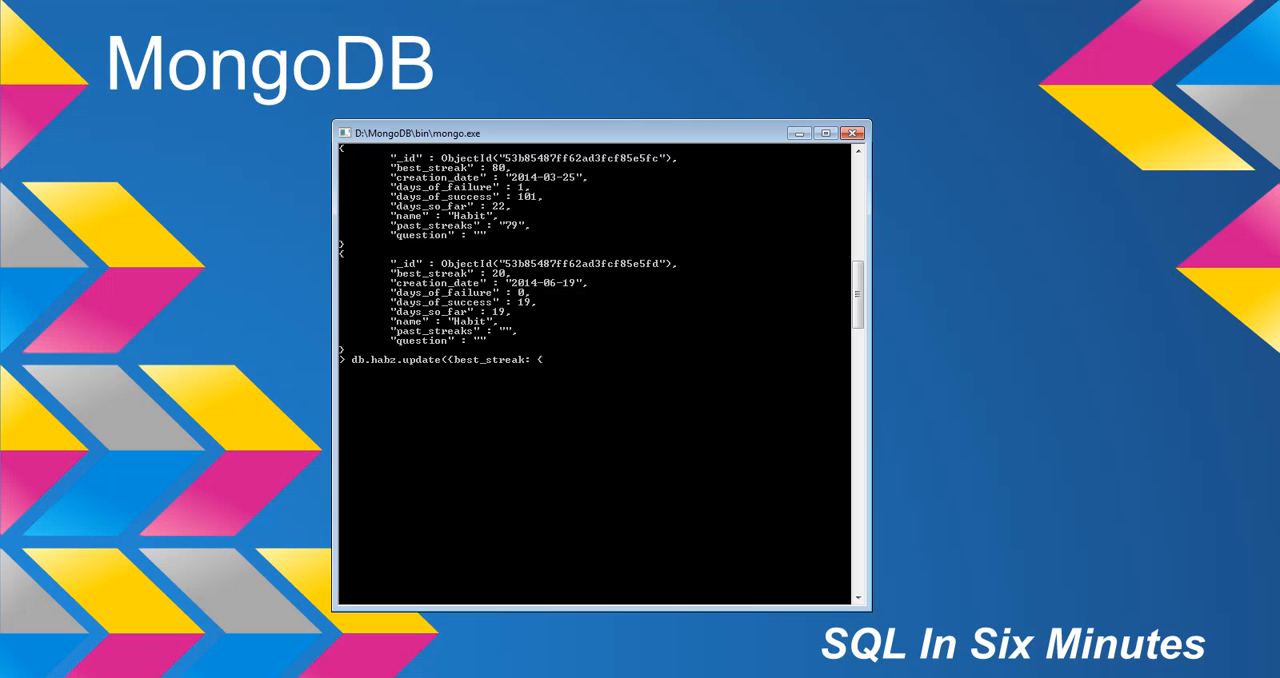
type("$gt: 0}}, {$inc:")
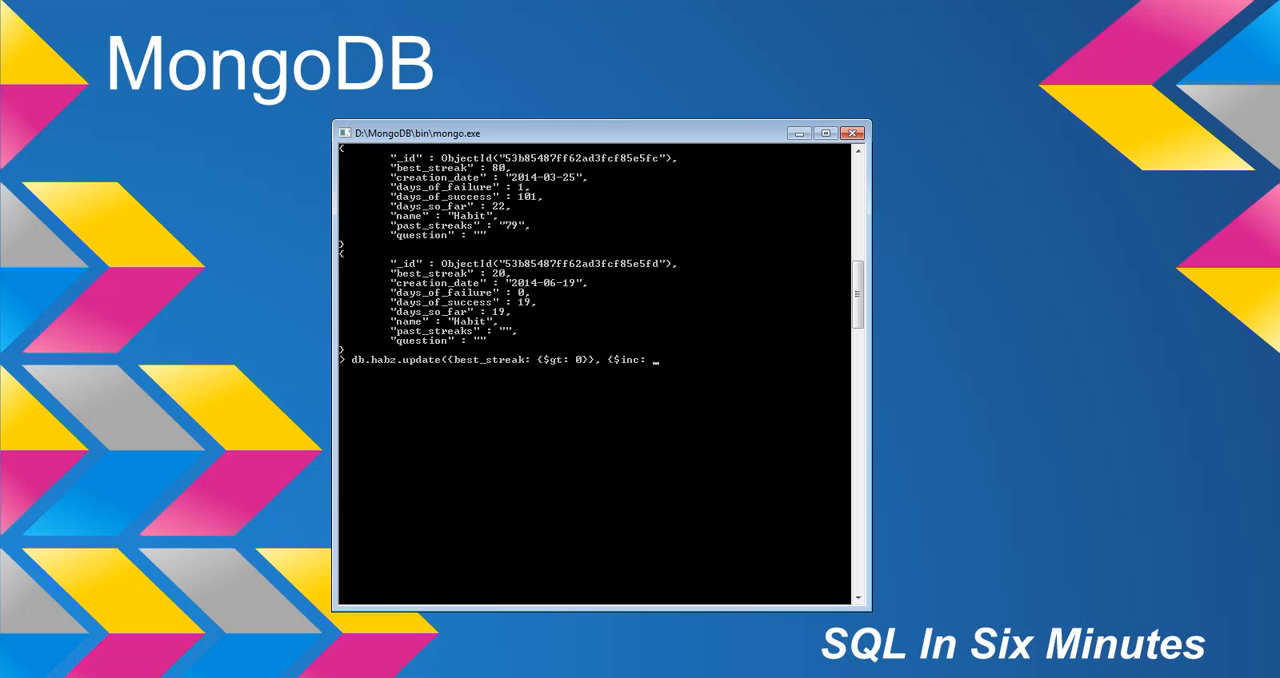
type("(")
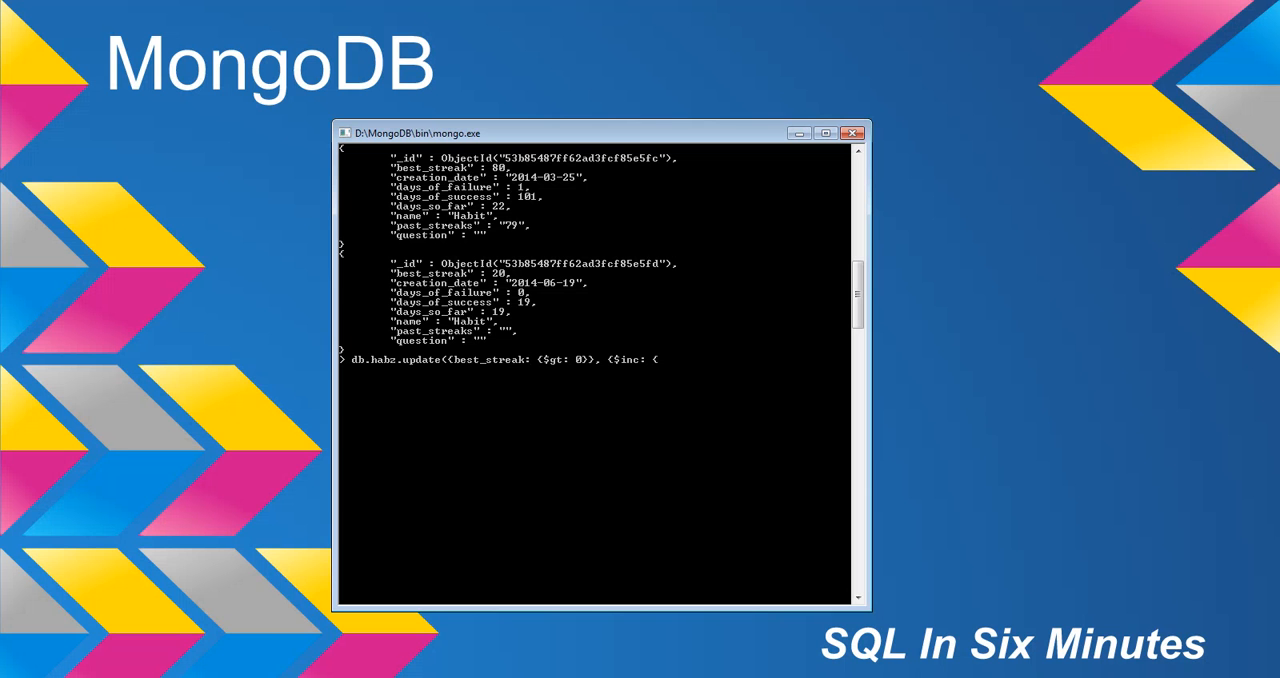
type("best_streak:")
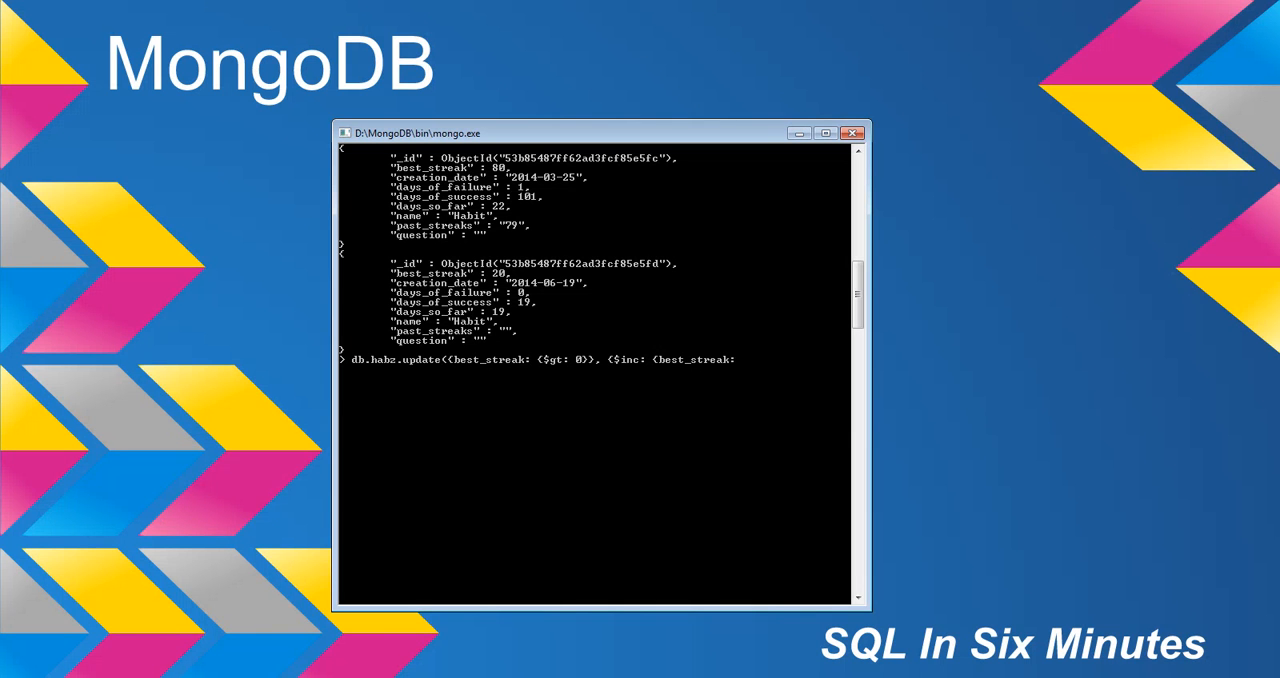
type("-1")
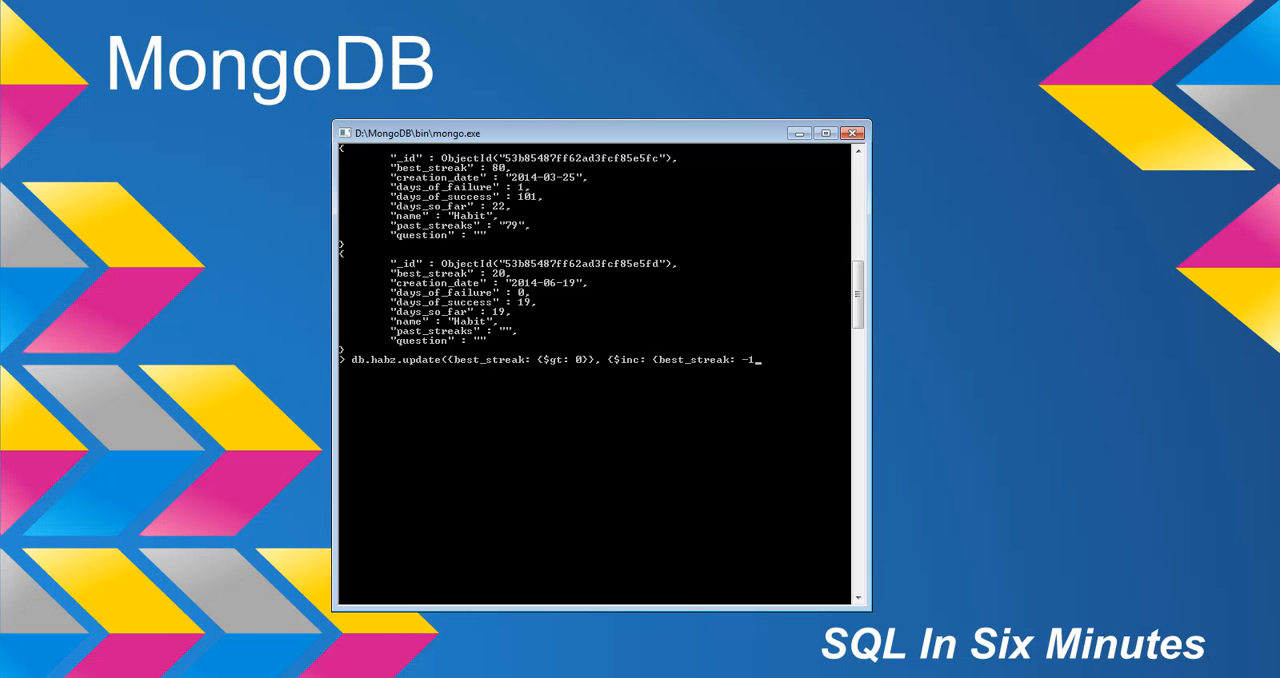
type("})")
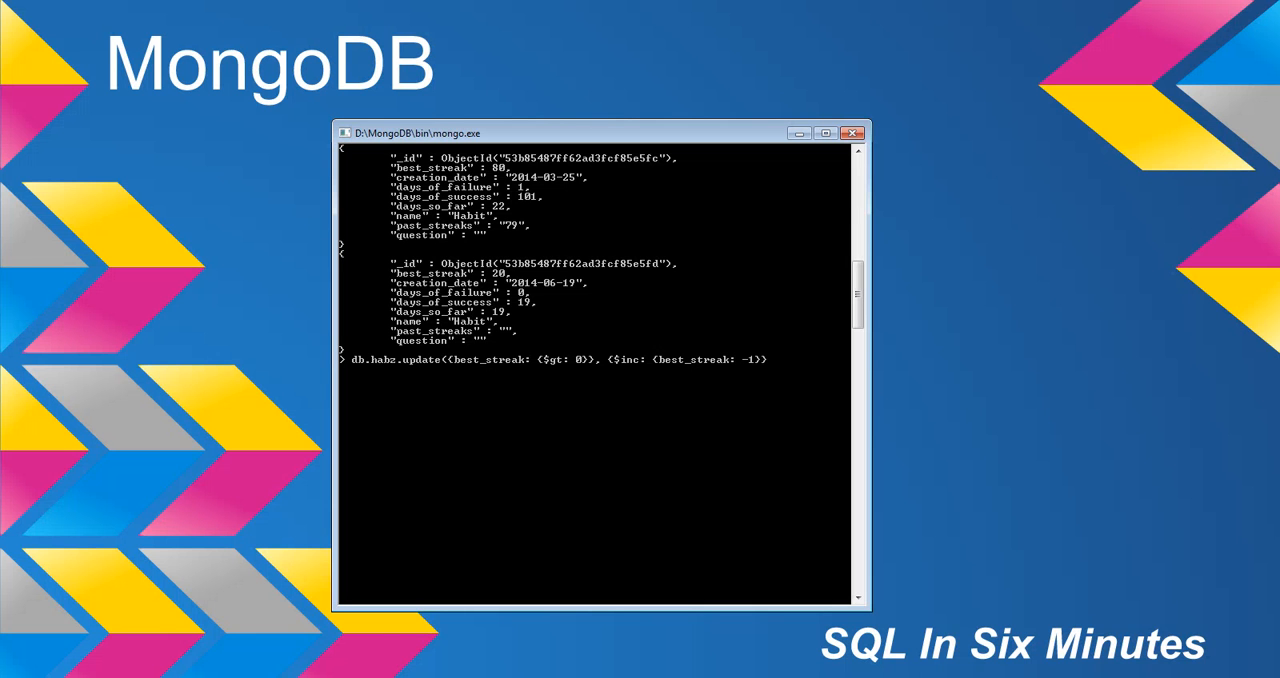
type(", {m")
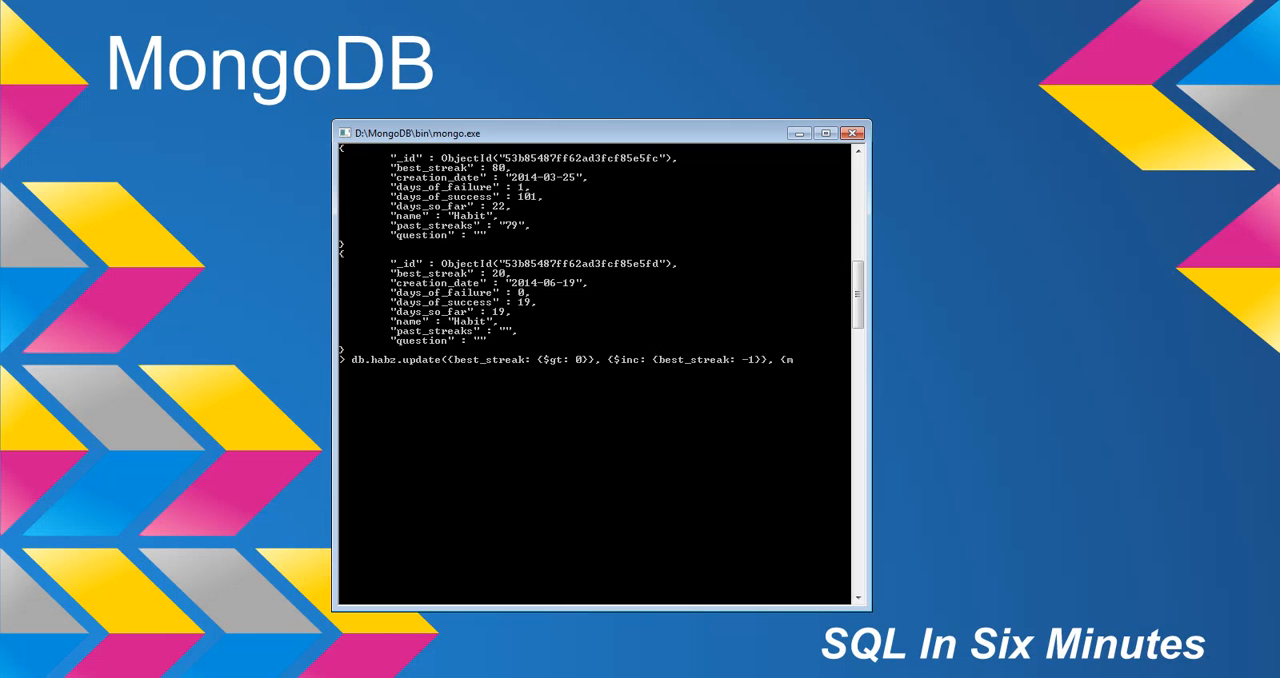
type("ulti:true")
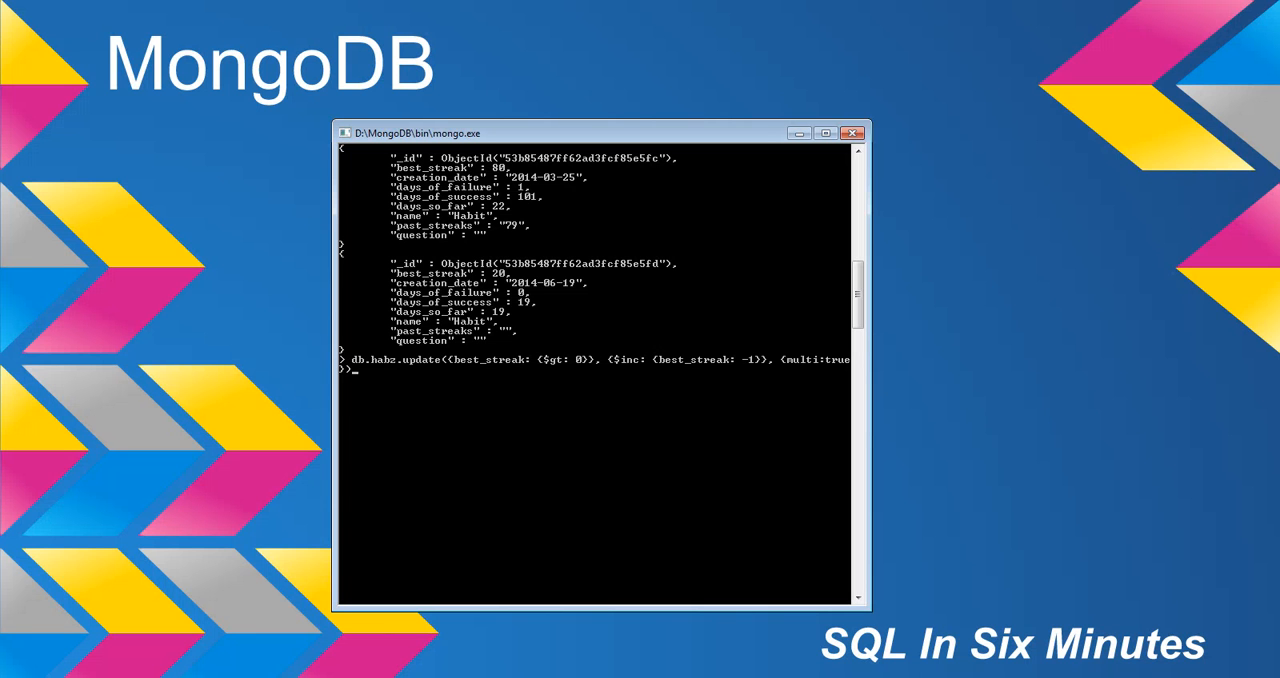
type("db.habz.find().pretty()")
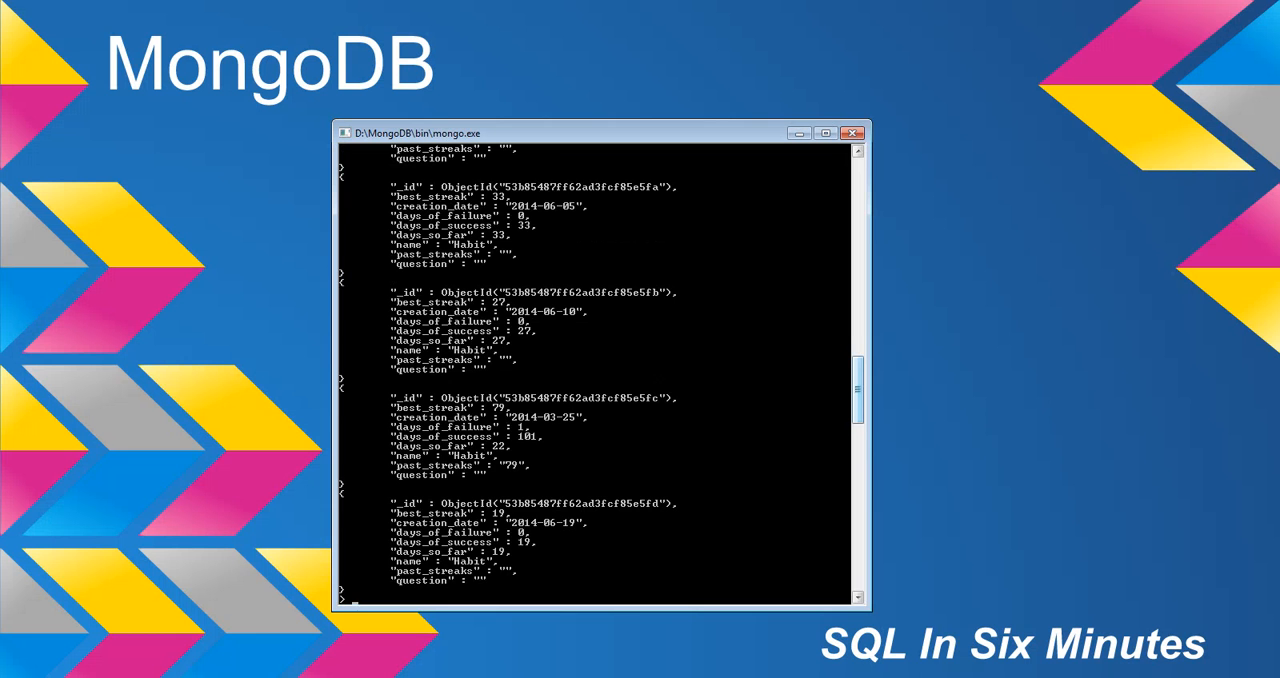
scroll("up", 3)
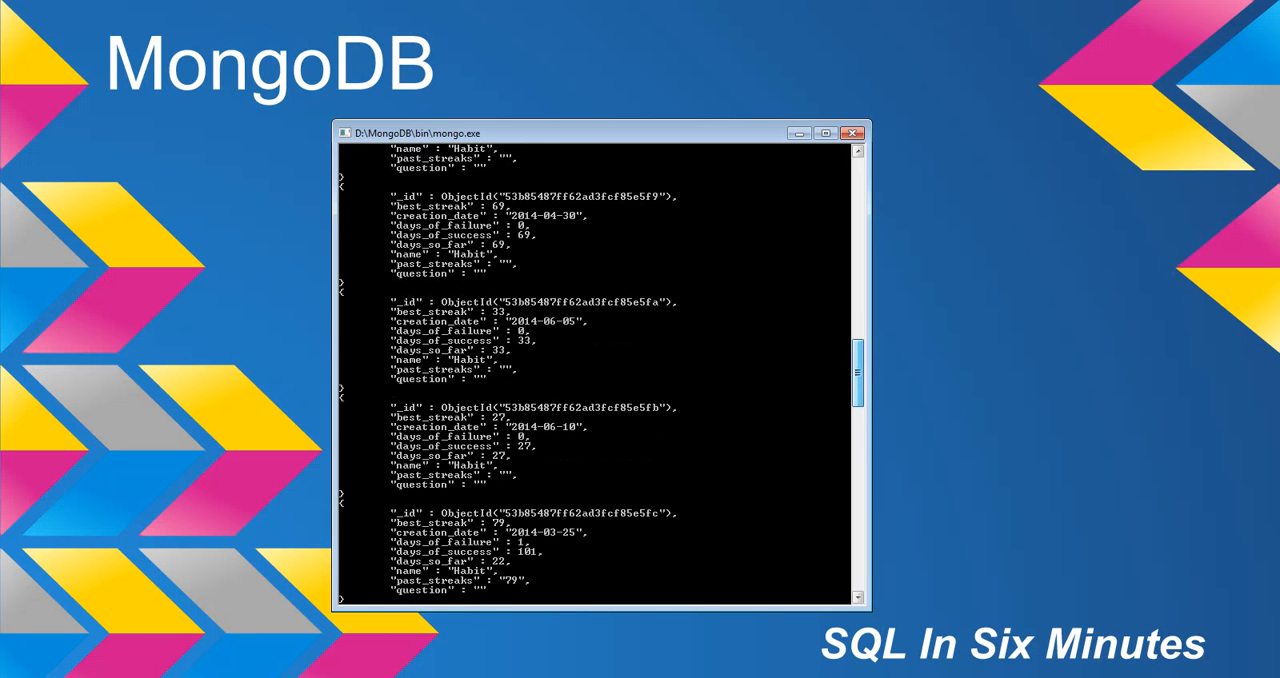